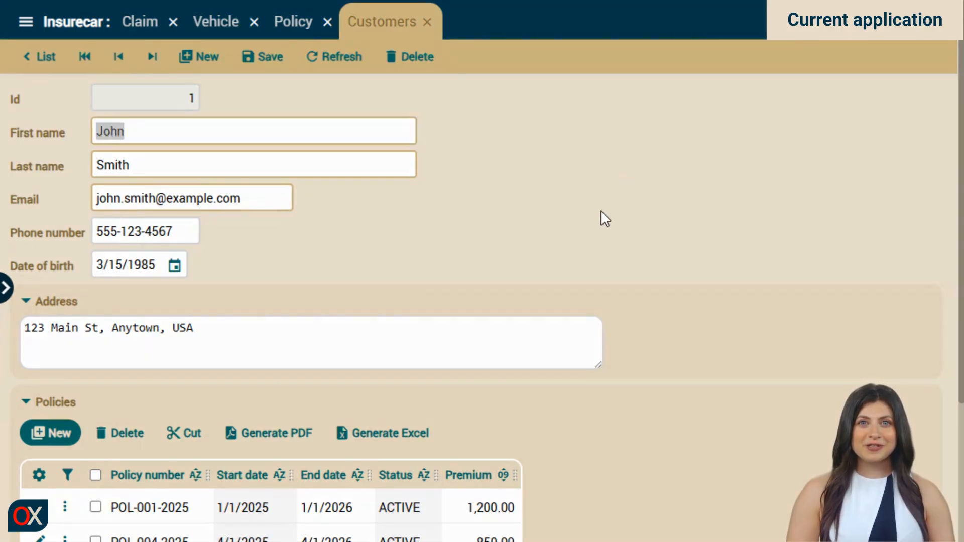
# Review policy POL-001-2025's embedded customer details, policies, coverage and vehicles.
pyautogui.scroll(-3)
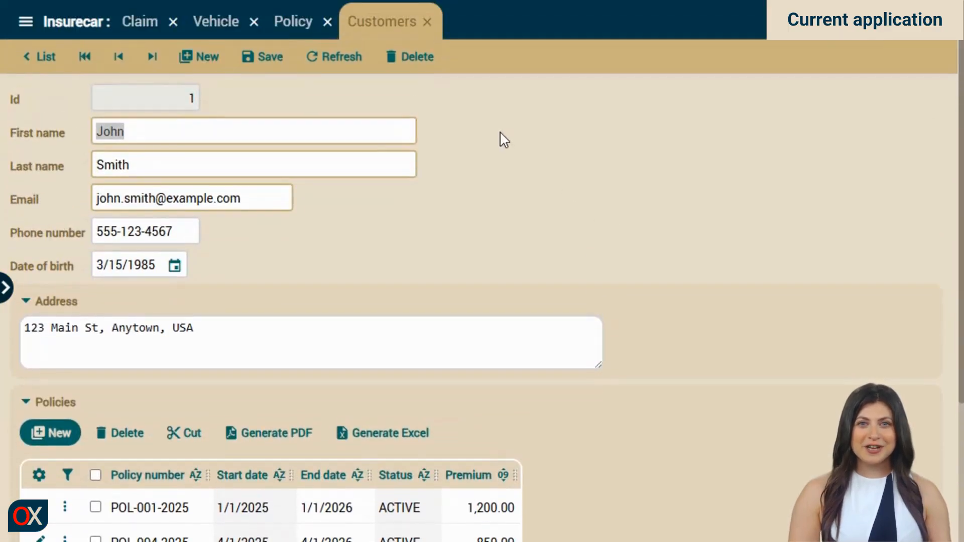
pyautogui.click(292, 21)
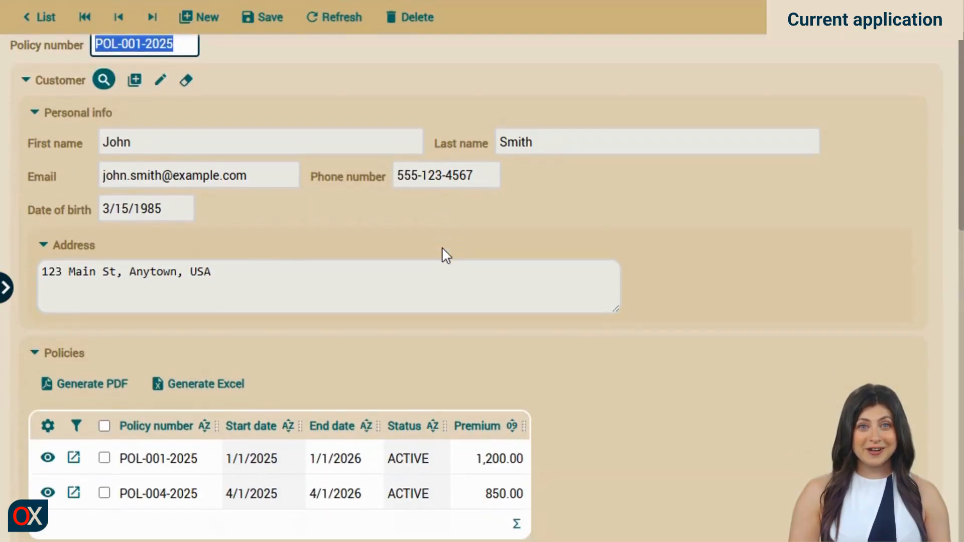
pyautogui.scroll(-3)
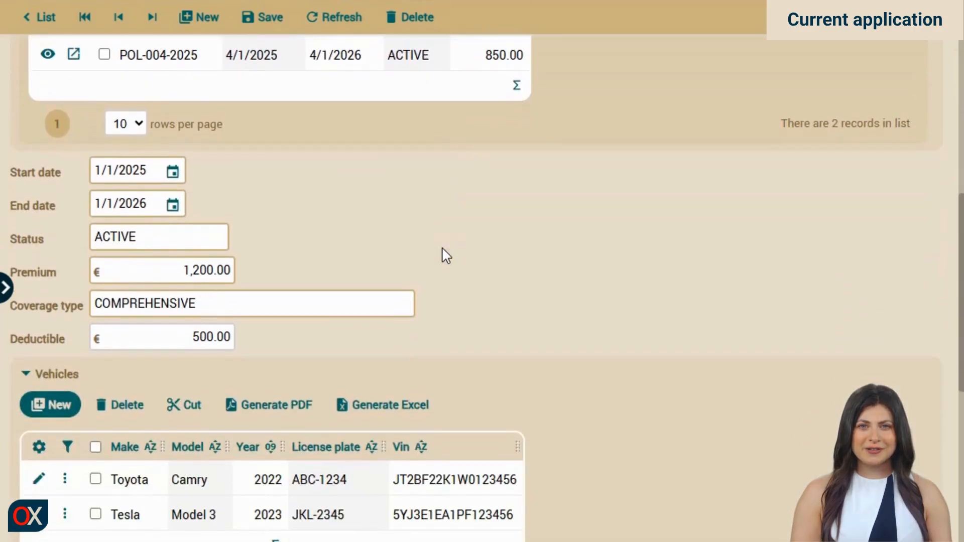
pyautogui.scroll(-3)
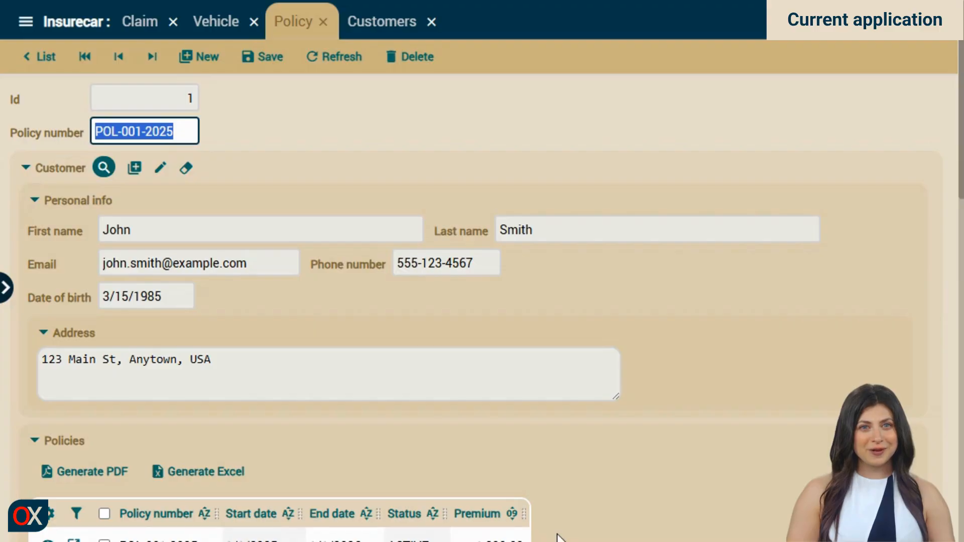
pyautogui.scroll(-3)
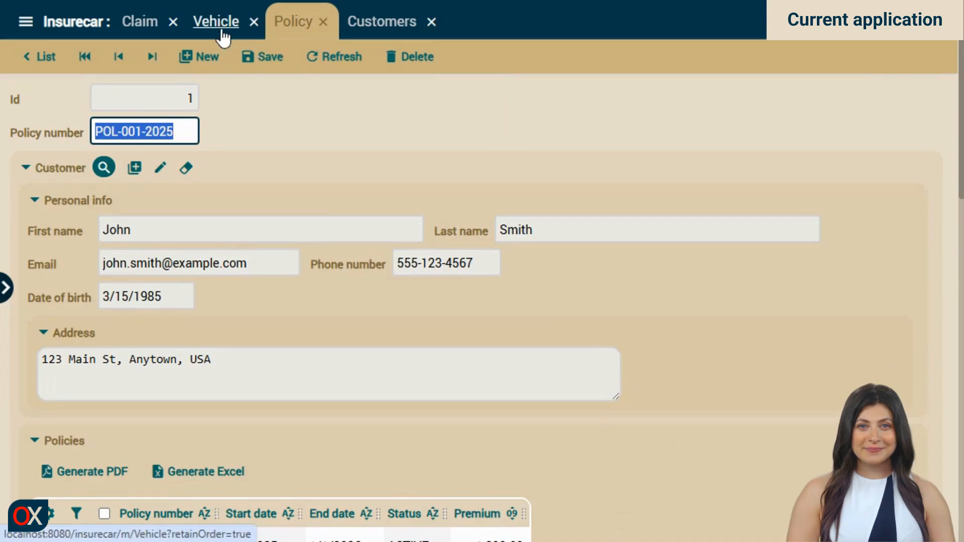
# Inspect the 2022 Toyota Camry's policy section with its nested customer, policies and vehicles.
pyautogui.click(216, 21)
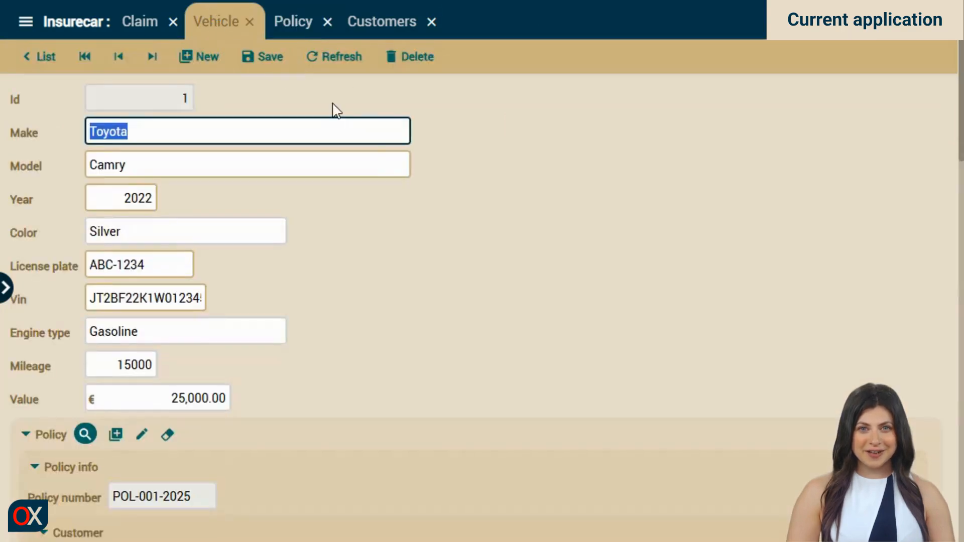
pyautogui.scroll(-3)
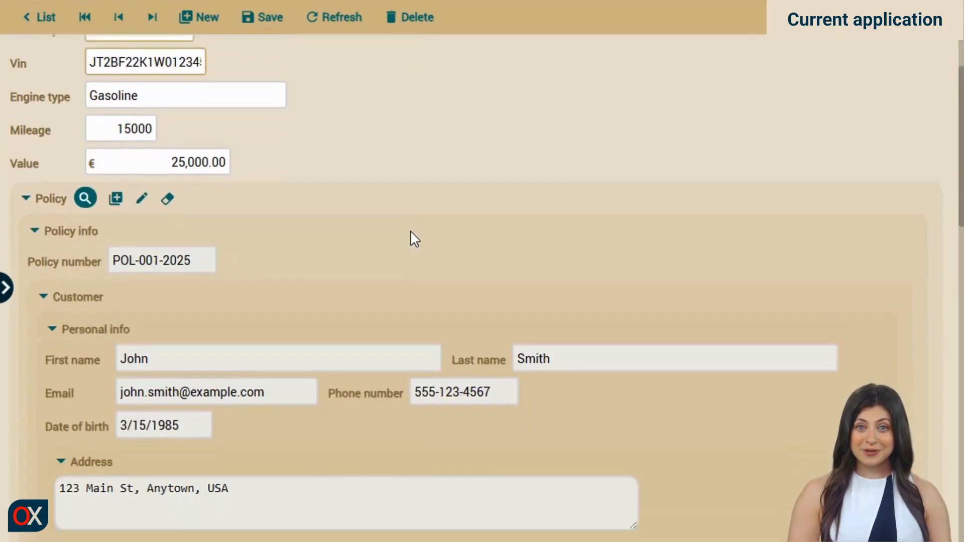
pyautogui.click(85, 198)
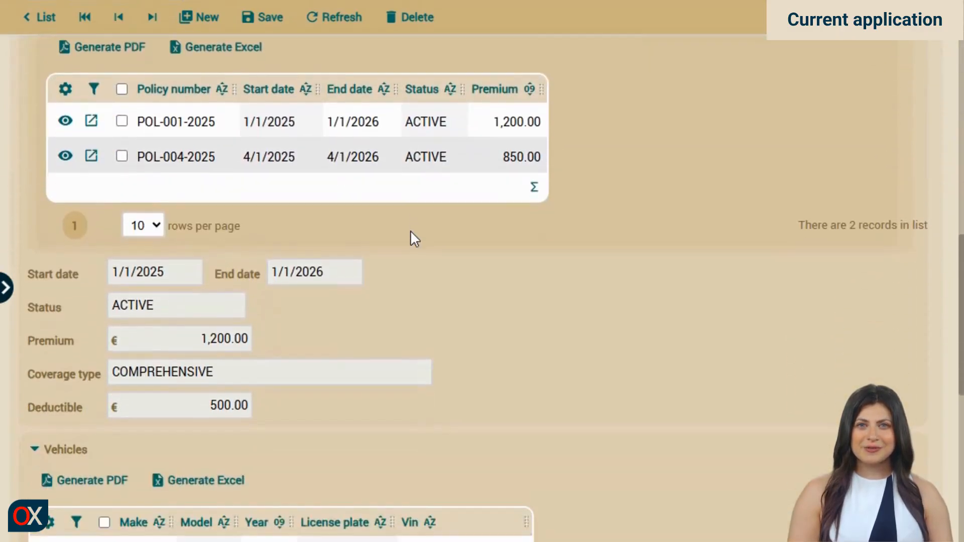
pyautogui.scroll(-3)
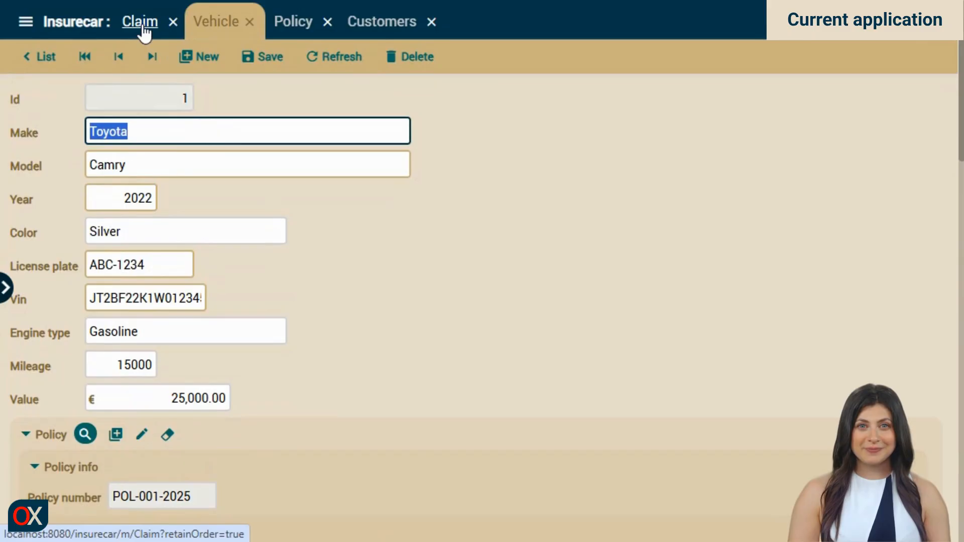
# Look through claim CLM-001-2025's nested policy, customer and vehicle data down to Description and Location.
pyautogui.click(140, 20)
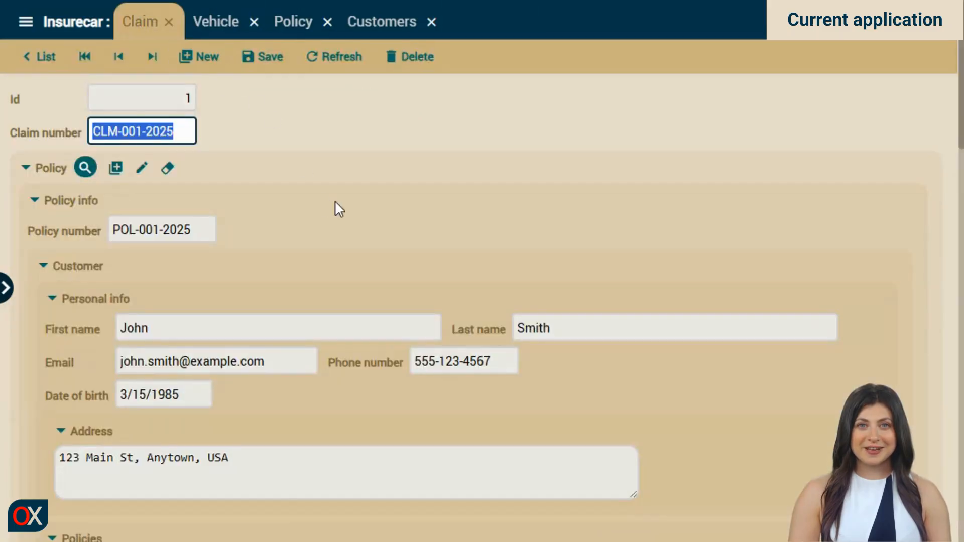
pyautogui.scroll(-3)
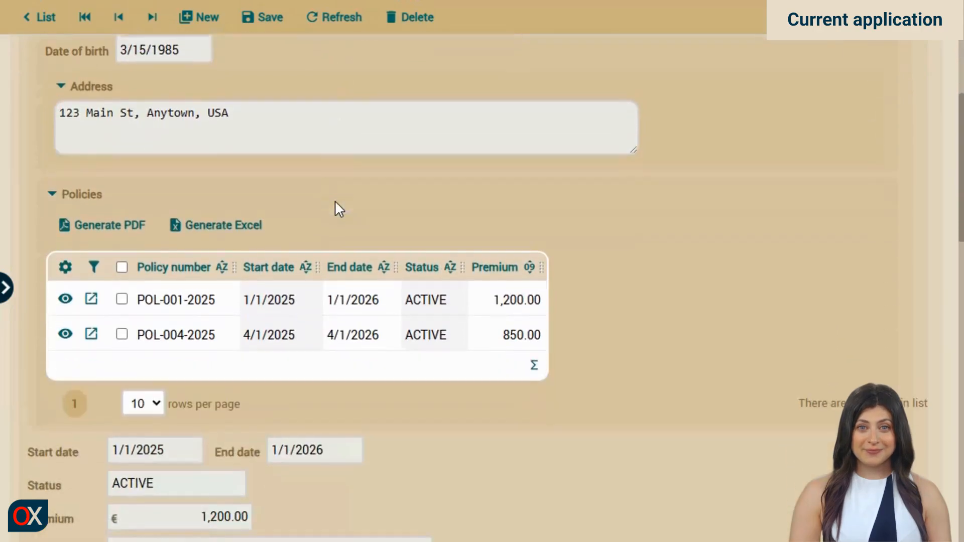
pyautogui.scroll(-3)
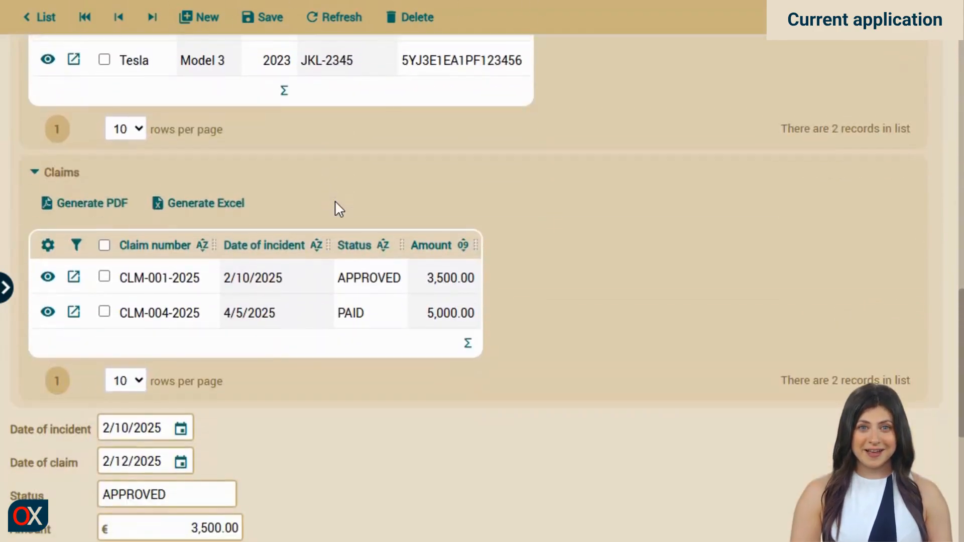
pyautogui.scroll(-3)
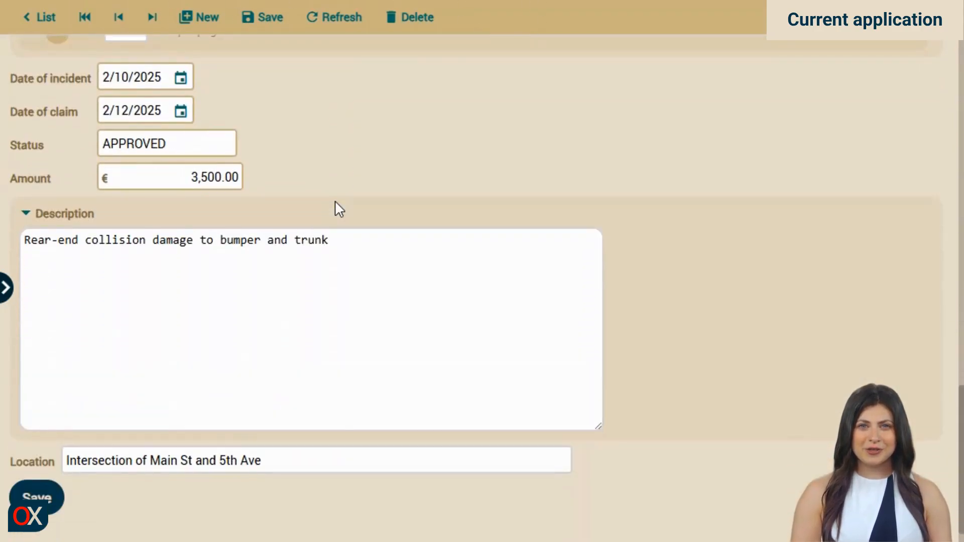
pyautogui.scroll(-3)
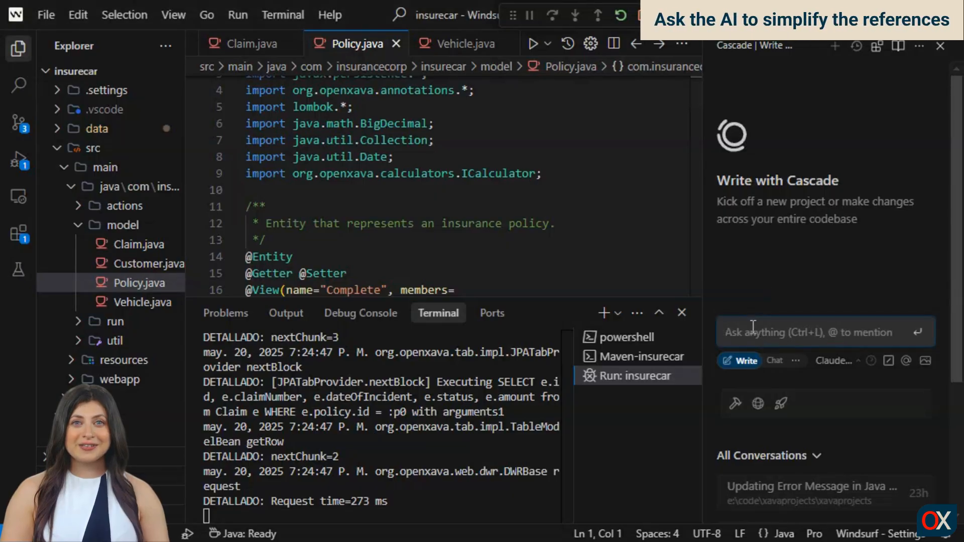
# Send Cascade a request to make the Policy and Customer references simpler, showing only needed data.
pyautogui.write('The user interface is too co')
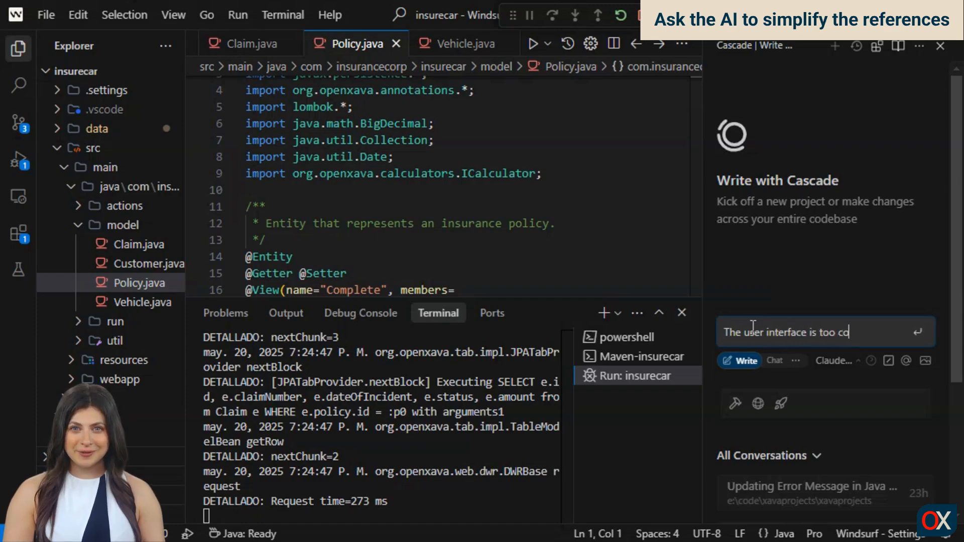
pyautogui.write('umsy.')
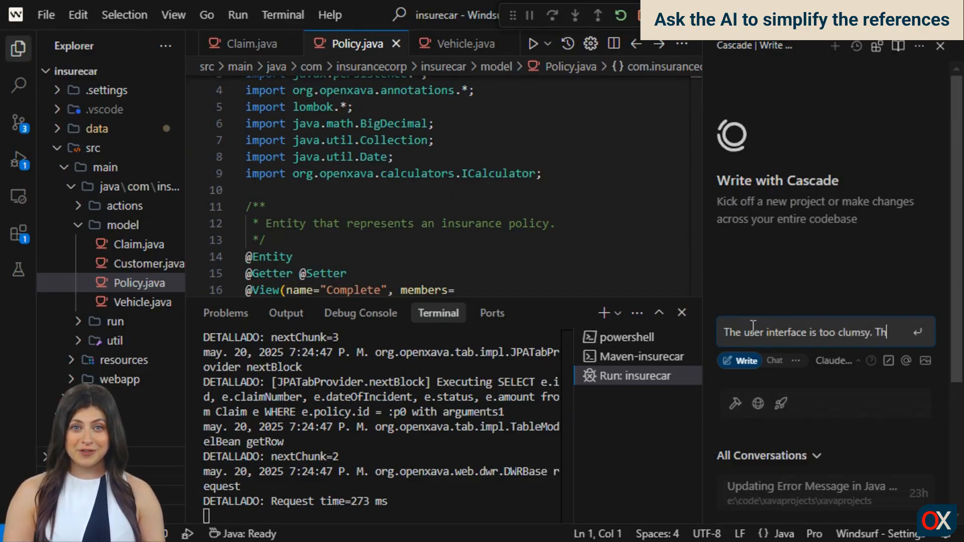
pyautogui.write('This is because the references to Policy and')
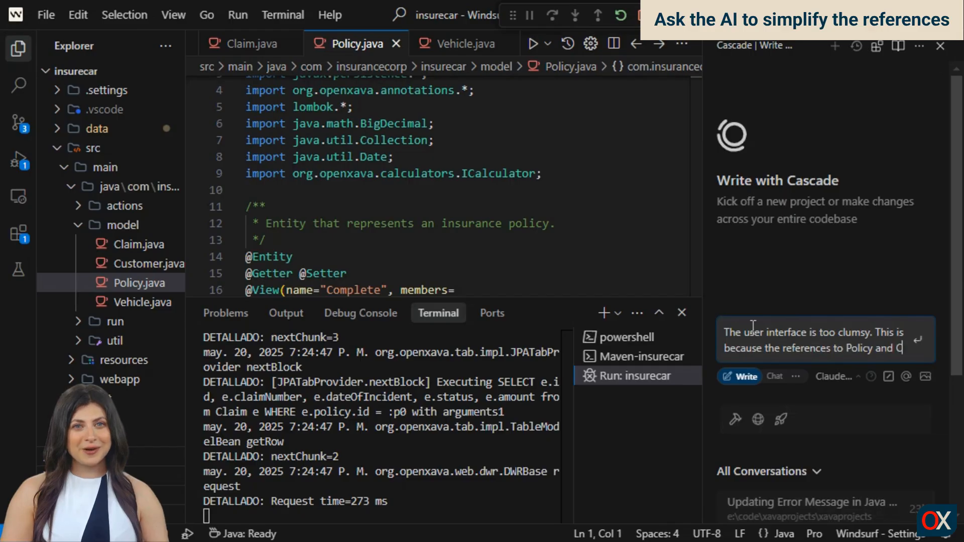
pyautogui.write('Customer')
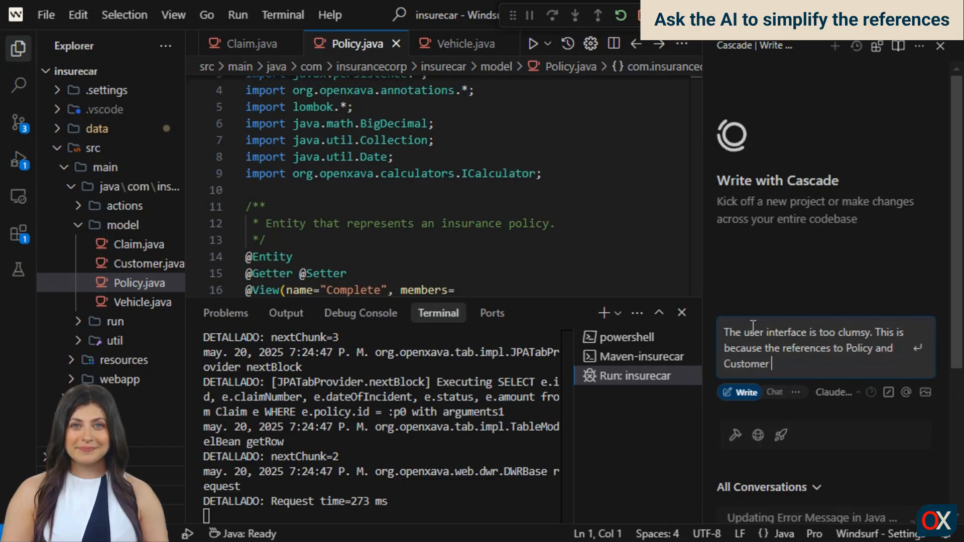
pyautogui.write('includes all data')
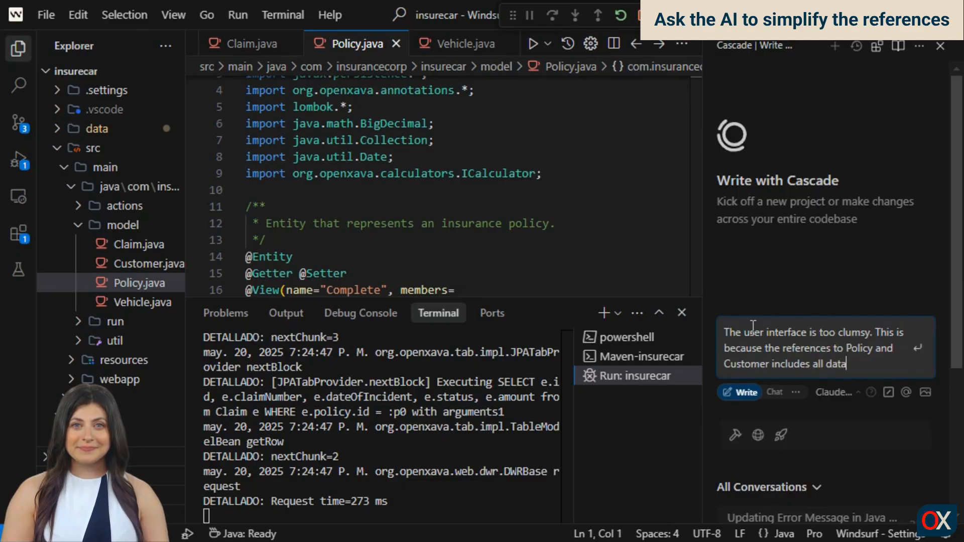
pyautogui.write('.')
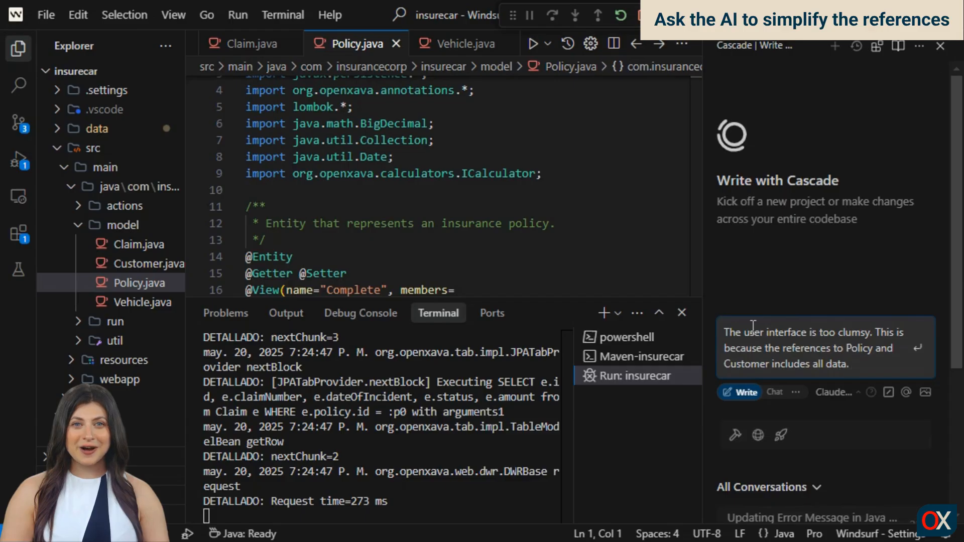
pyautogui.write('Please, c')
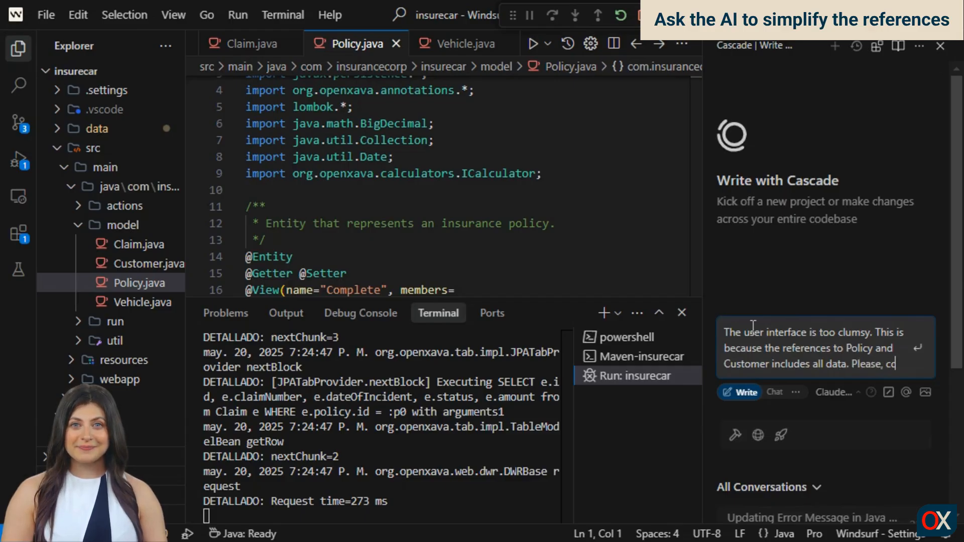
pyautogui.write('o that the references to')
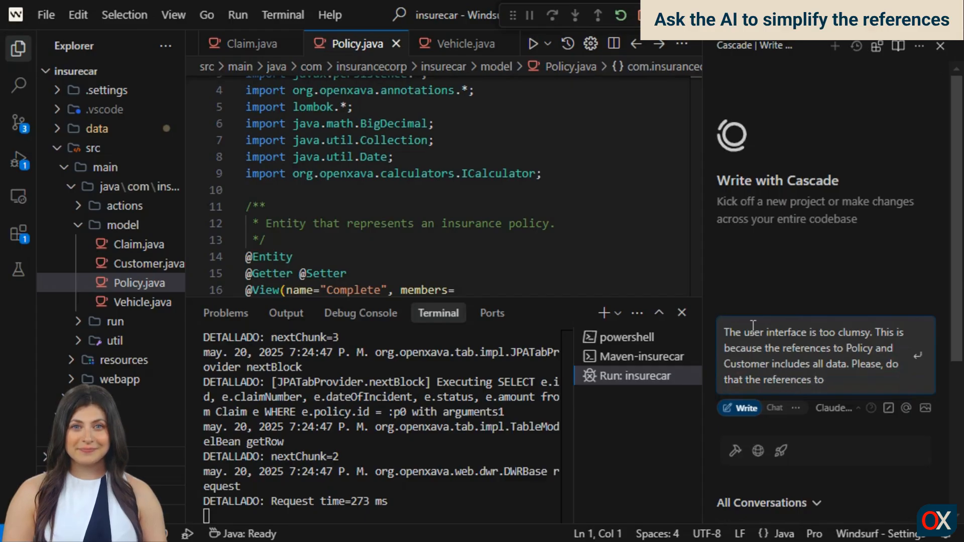
pyautogui.write('be')
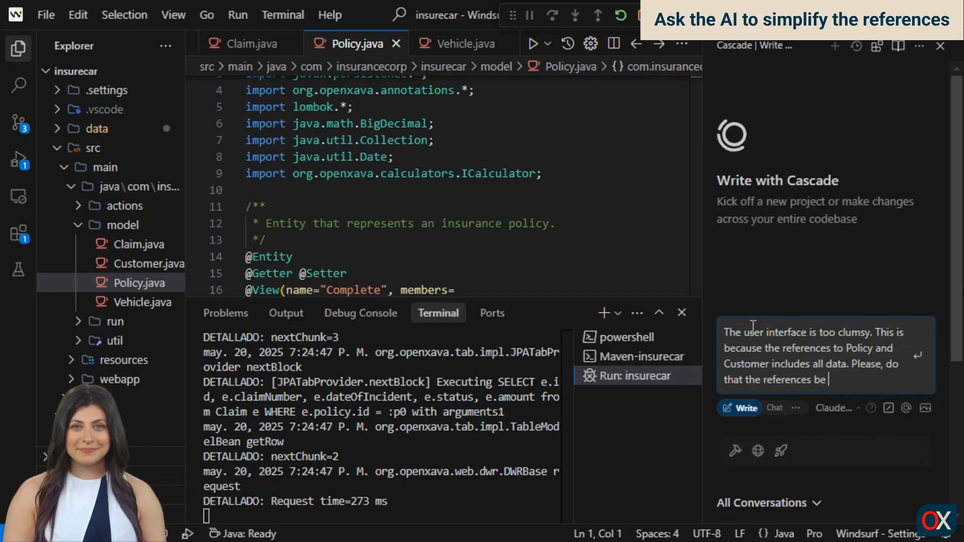
pyautogui.write('simpler,')
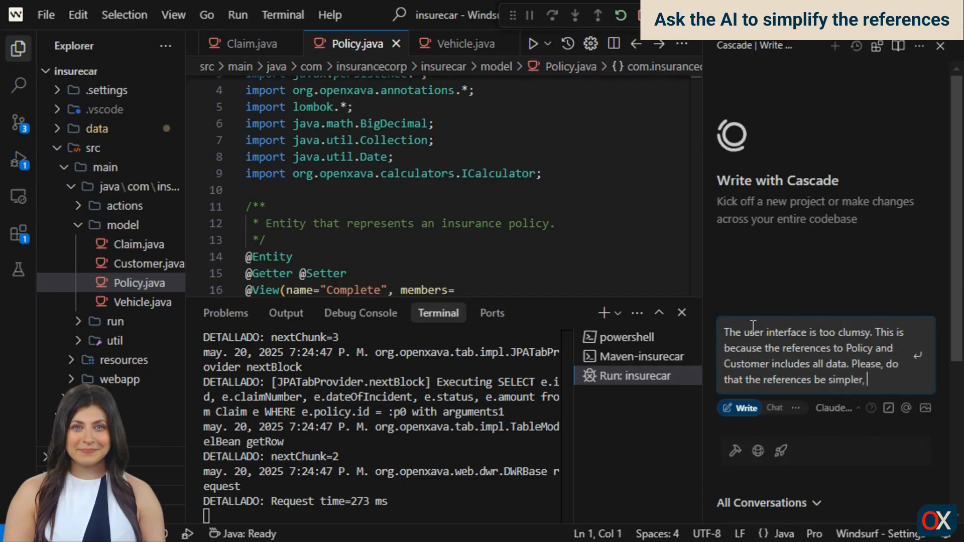
pyautogui.write('includin')
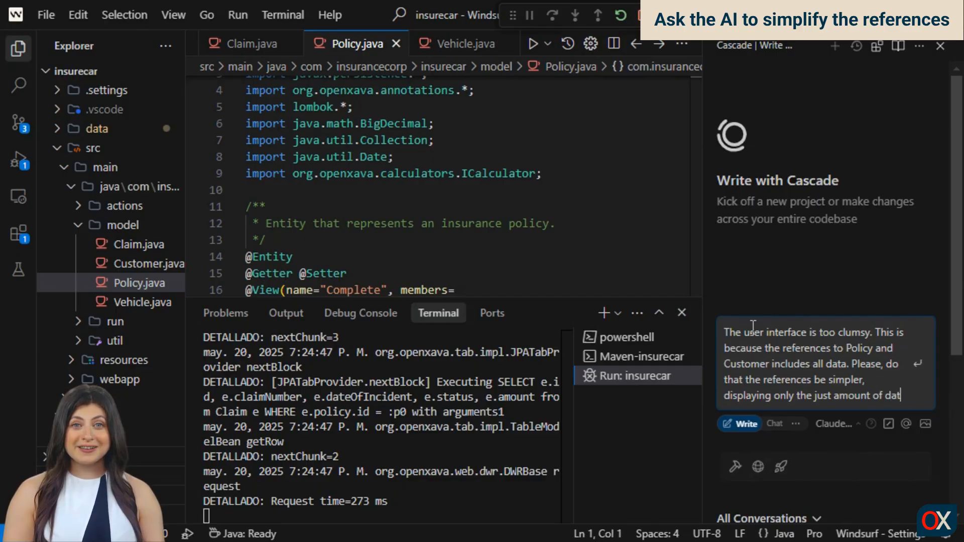
pyautogui.press('Enter')
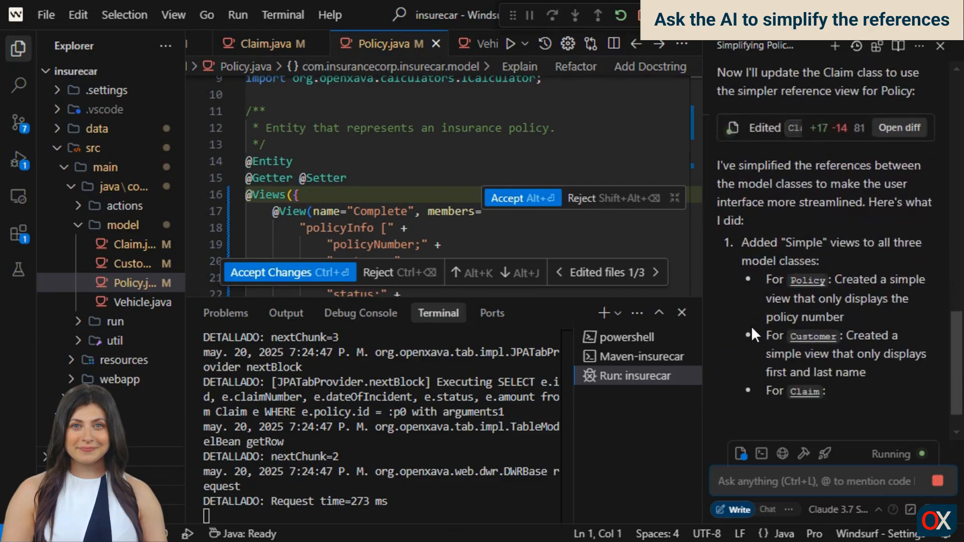
# Accept all of Cascade's edits adding simple views to Policy, Customer and Claim.
pyautogui.scroll(-3)
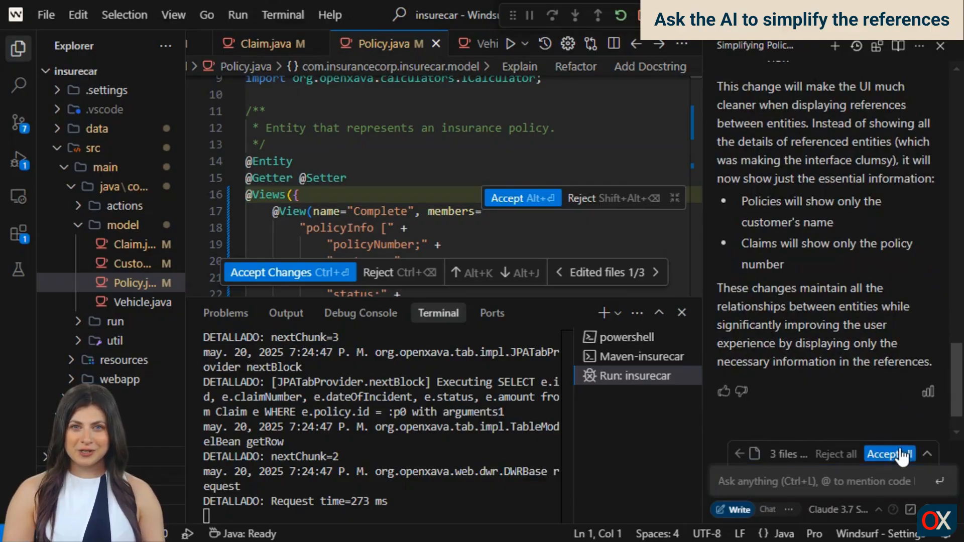
pyautogui.click(889, 454)
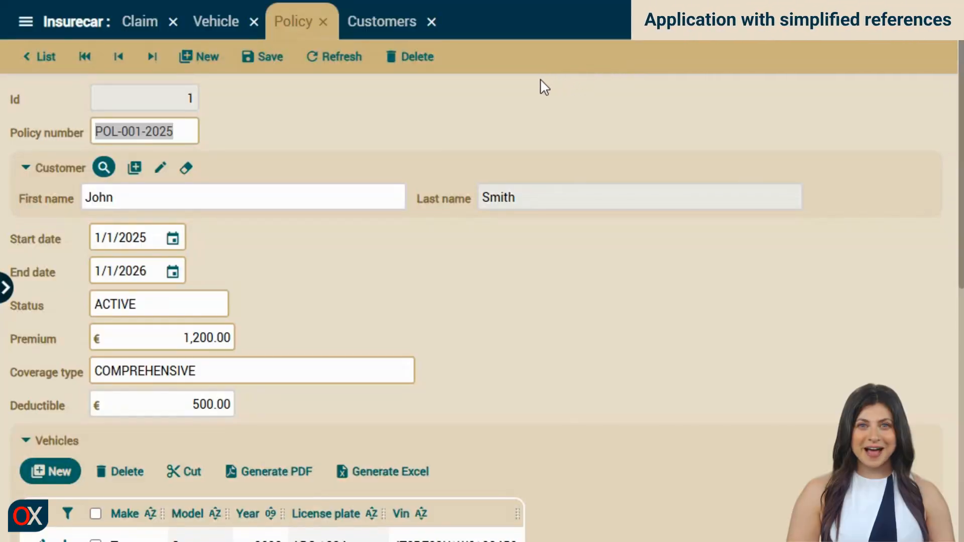
pyautogui.moveTo(45, 188)
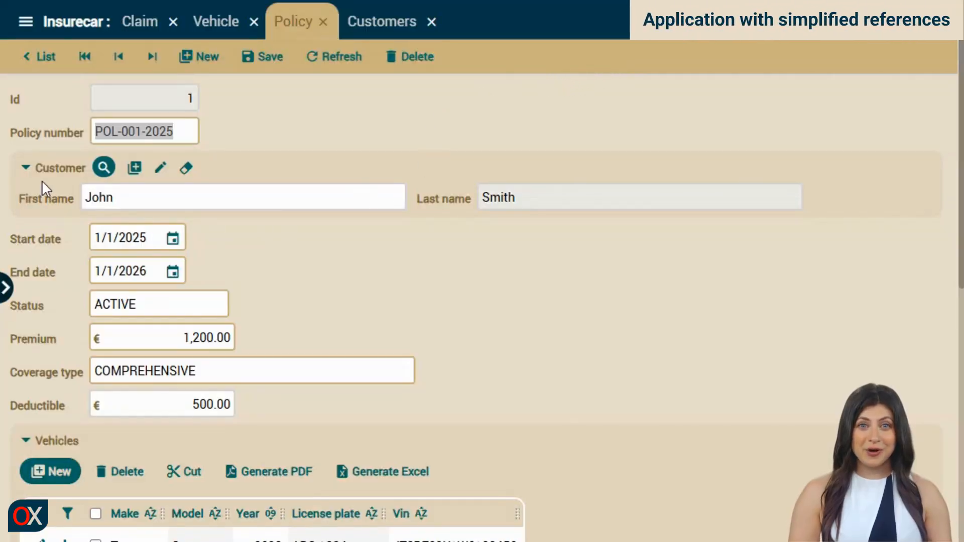
pyautogui.moveTo(250, 221)
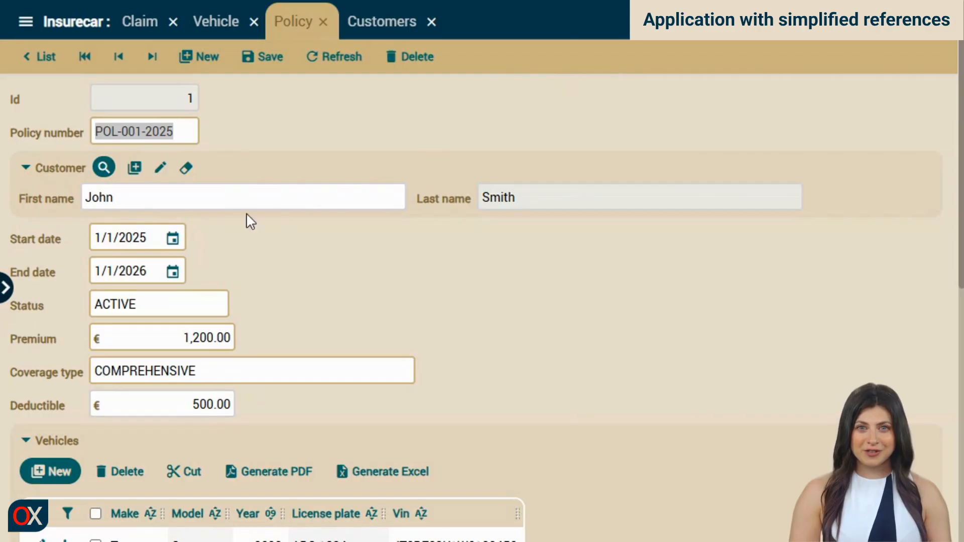
# Check policy POL-001-2025 down to its Toyota Camry and Tesla vehicles with the simplified customer.
pyautogui.scroll(-3)
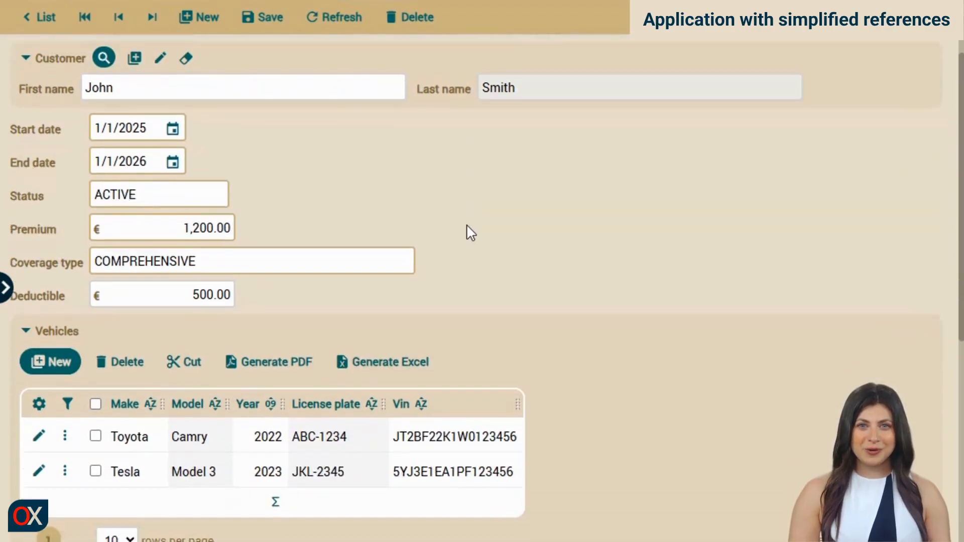
pyautogui.scroll(-3)
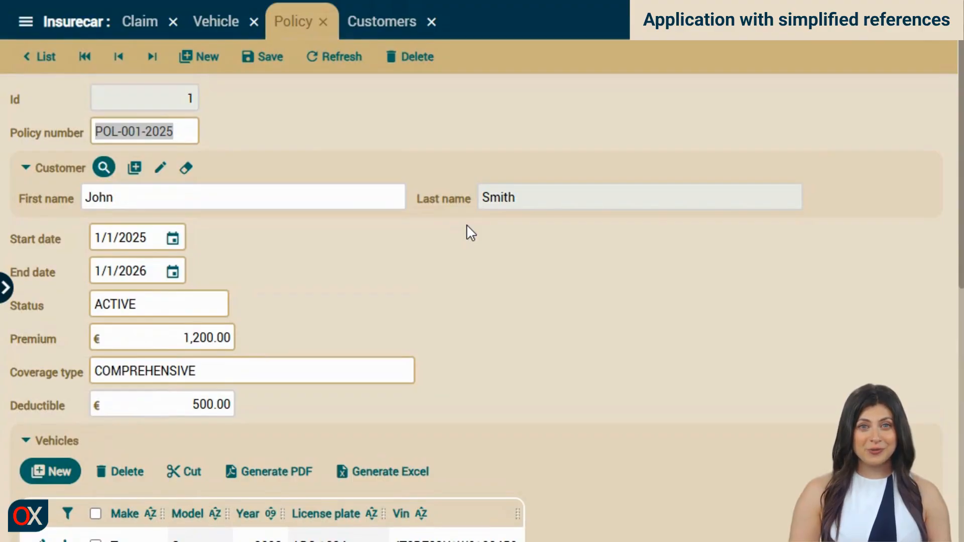
pyautogui.moveTo(140, 22)
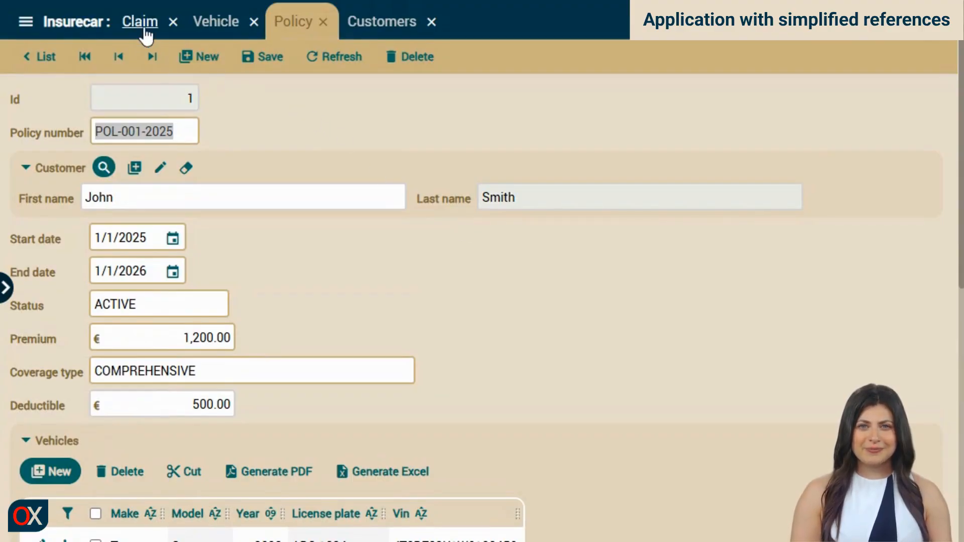
# Inspect claim CLM-001-2025, whose policy reference now shows only policy number POL-001-2025.
pyautogui.click(140, 21)
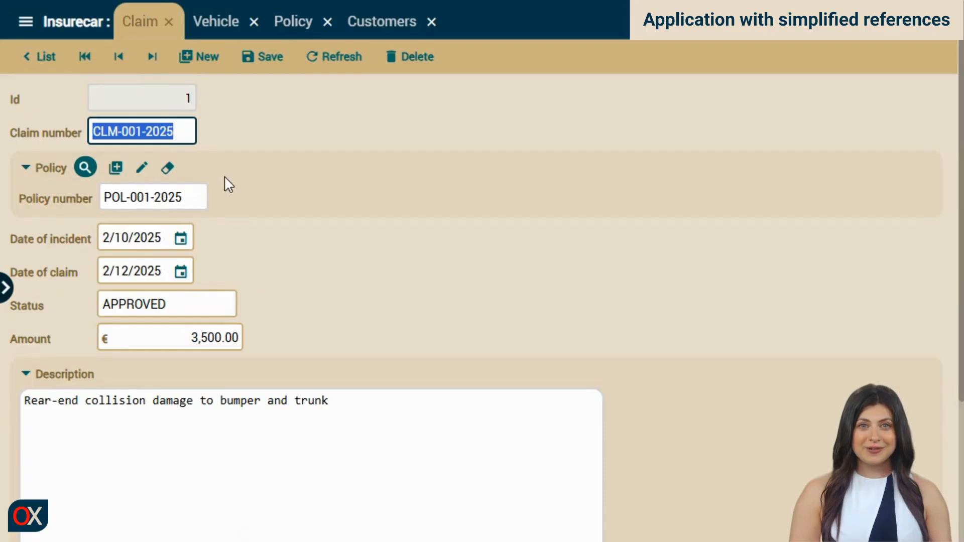
pyautogui.scroll(-3)
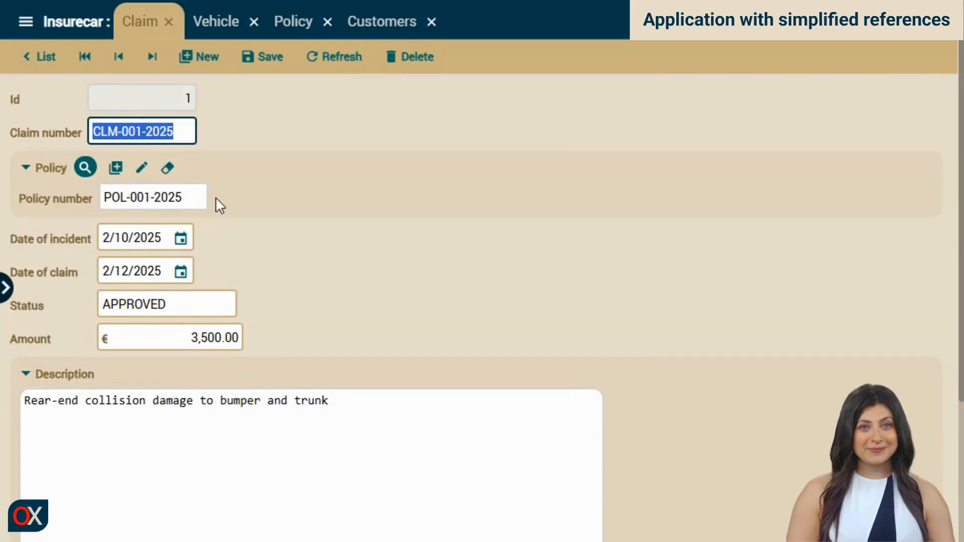
pyautogui.moveTo(412, 198)
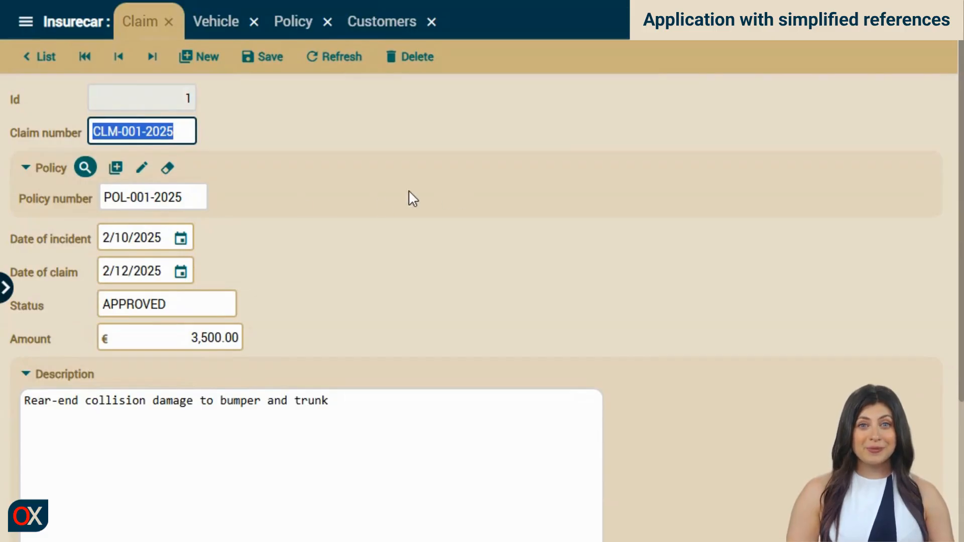
pyautogui.click(141, 168)
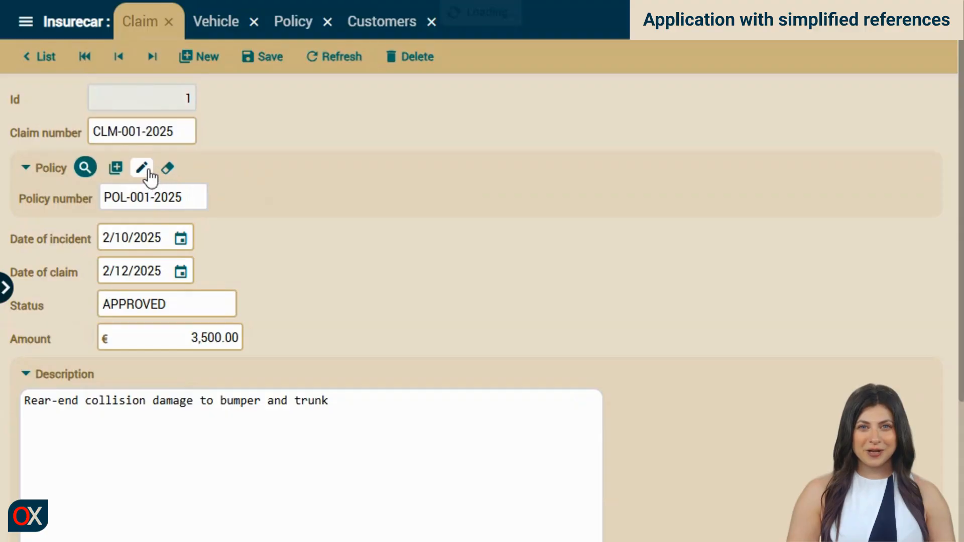
pyautogui.click(142, 168)
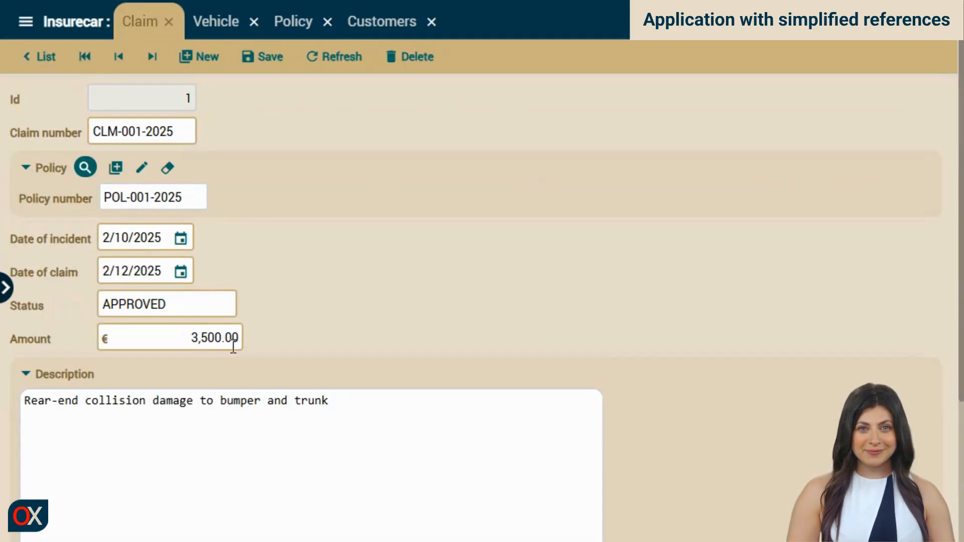
pyautogui.moveTo(215, 21)
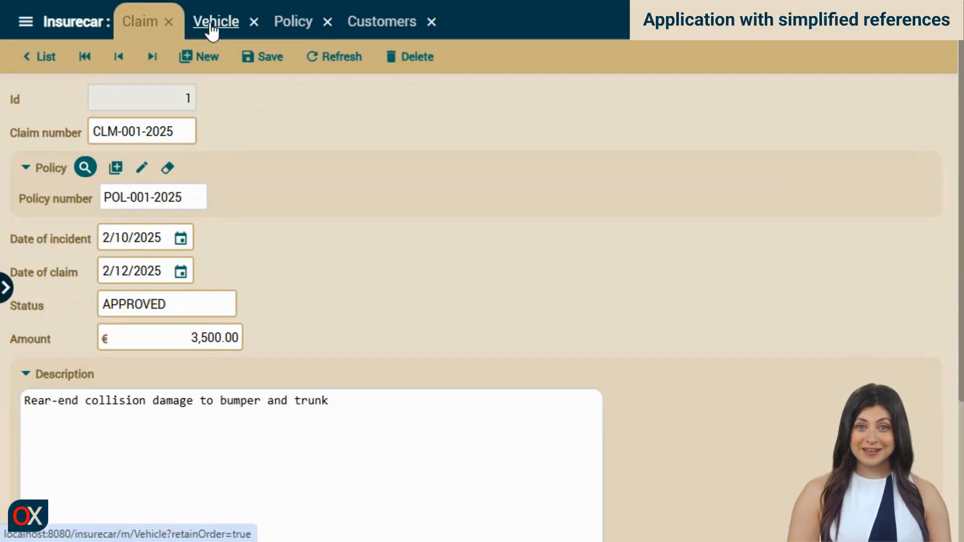
# Check the Toyota Camry's policy section still listing full details, Vehicles and Claims.
pyautogui.click(215, 21)
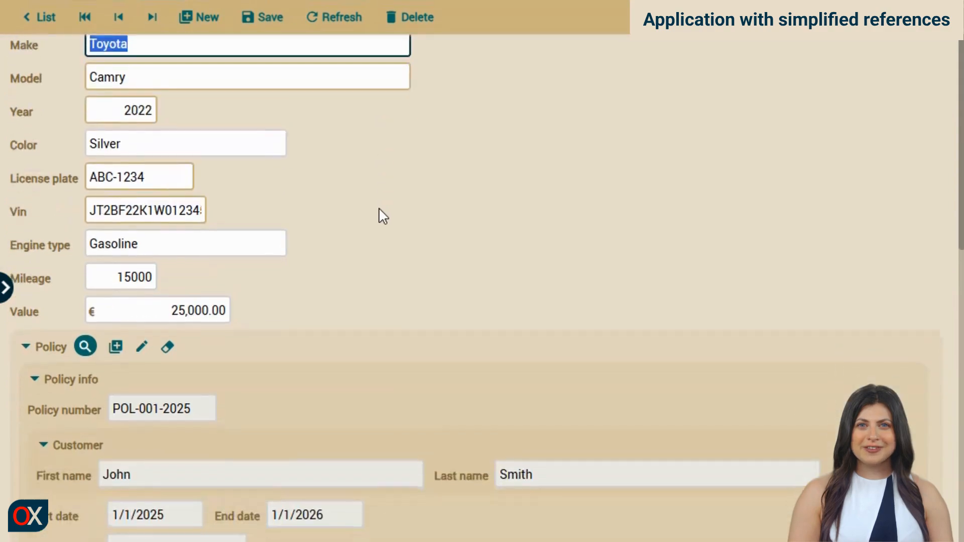
pyautogui.scroll(-3)
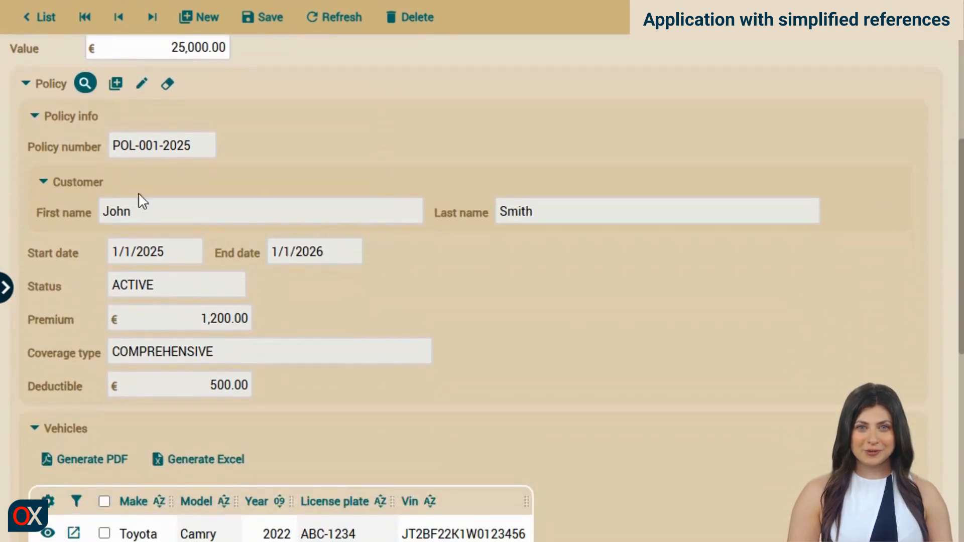
pyautogui.scroll(-3)
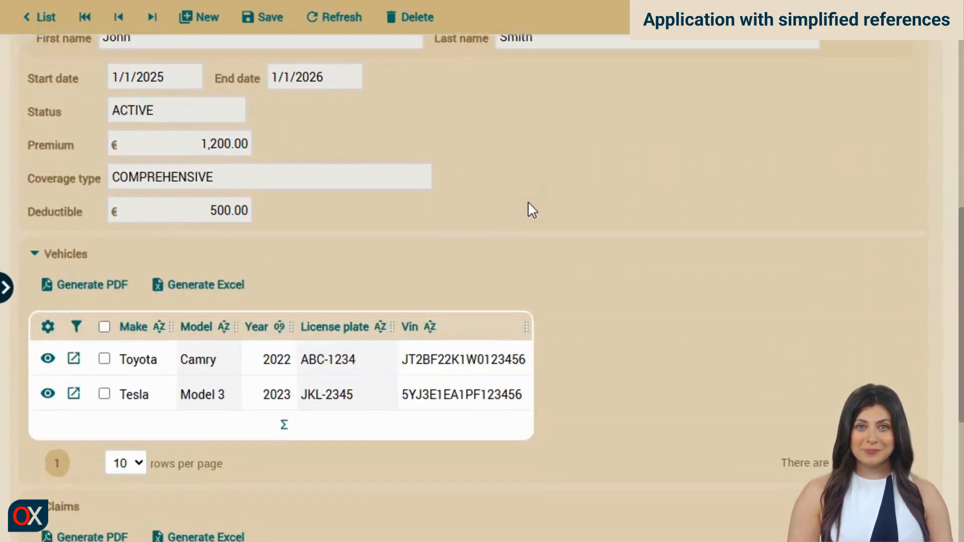
pyautogui.scroll(-3)
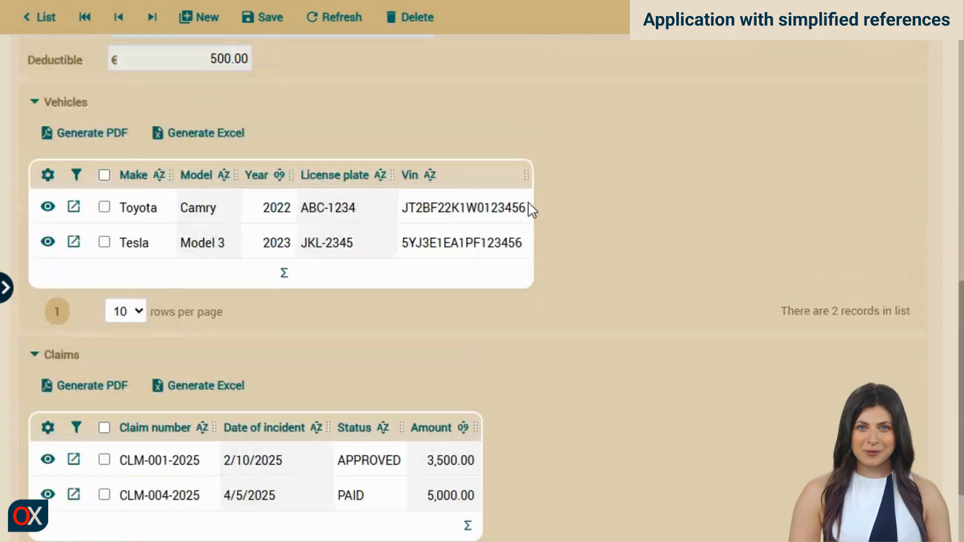
pyautogui.click(73, 206)
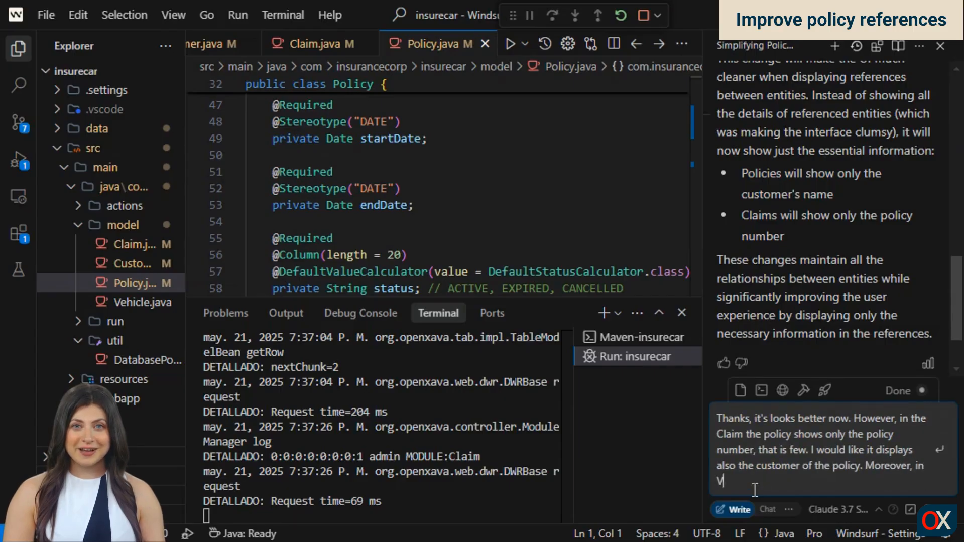
# Write a follow-up asking Cascade to show the customer in Claim and simplify the policy in Vehicle.
pyautogui.write('ehicle it stoshows')
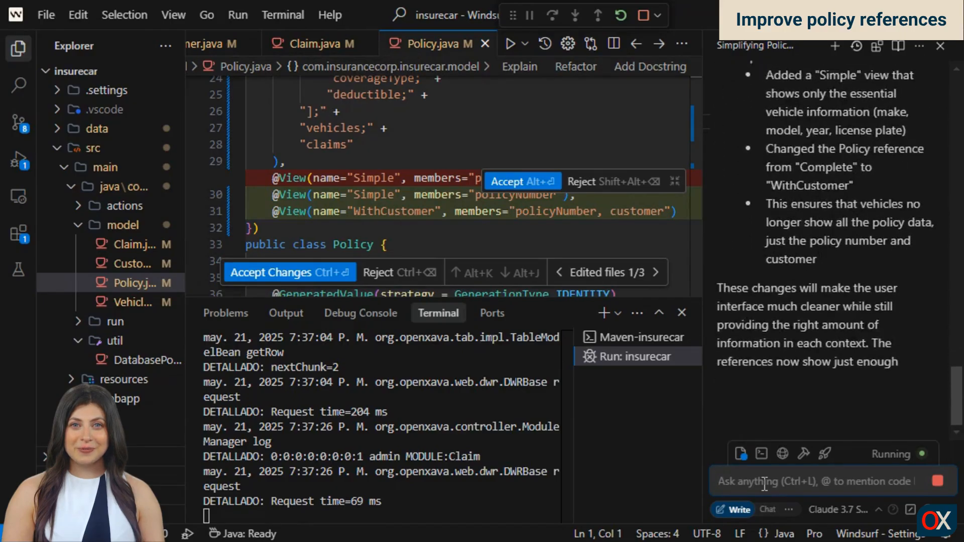
# Let Cascade add Simple and WithCustomer views to Policy and switch references to WithCustomer.
pyautogui.click(289, 272)
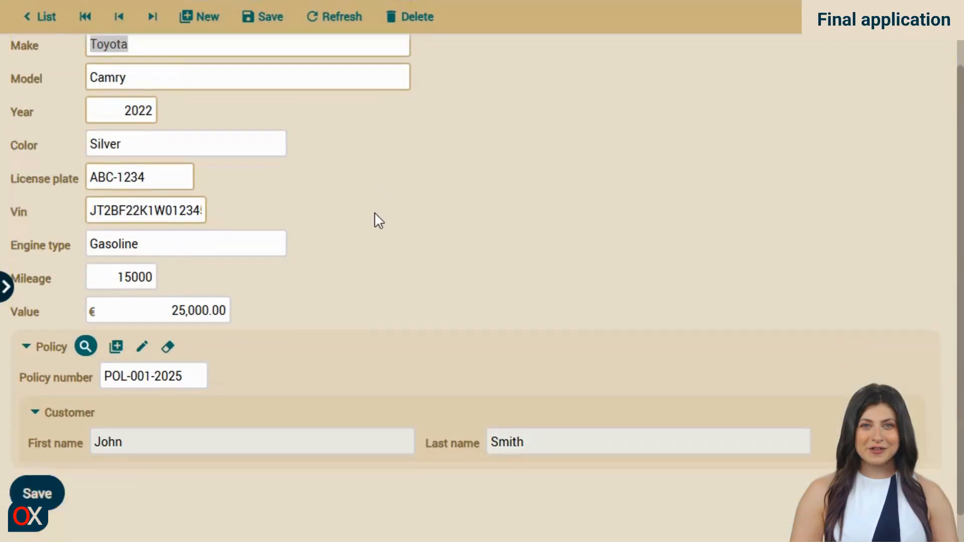
# Scroll the Toyota Camry record to its policy section showing POL-001-2025 and the customer's name.
pyautogui.scroll(-3)
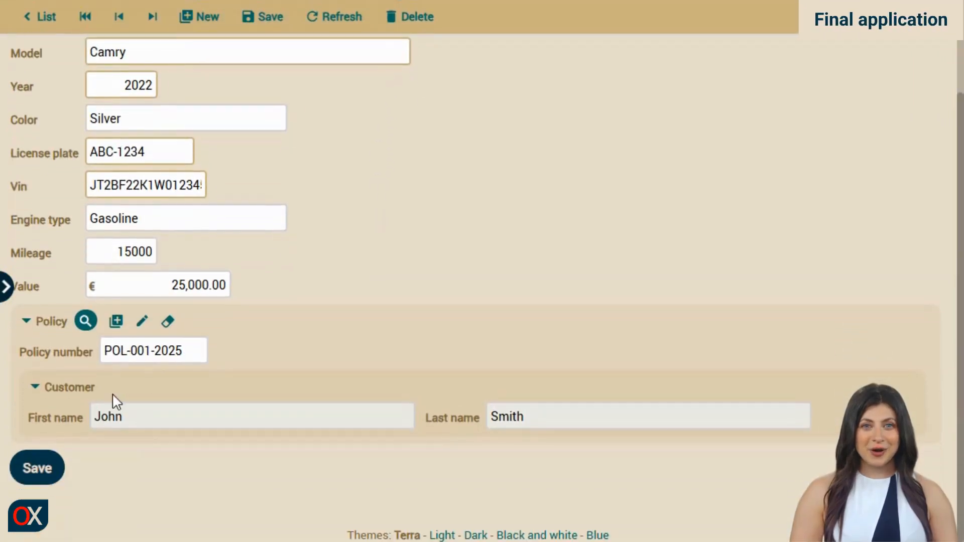
pyautogui.moveTo(557, 372)
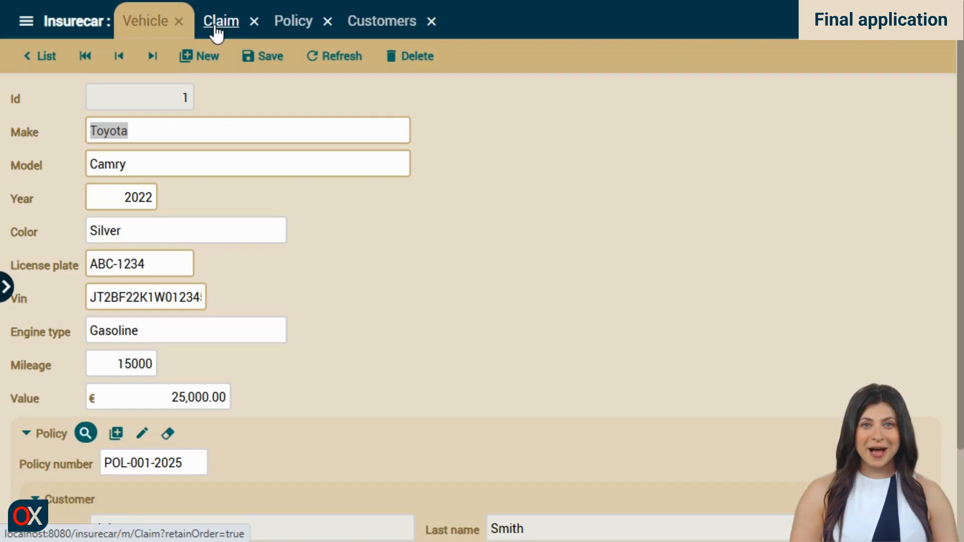
# View claim CLM-001-2025, whose policy reference shows the policy number and customer name.
pyautogui.click(220, 20)
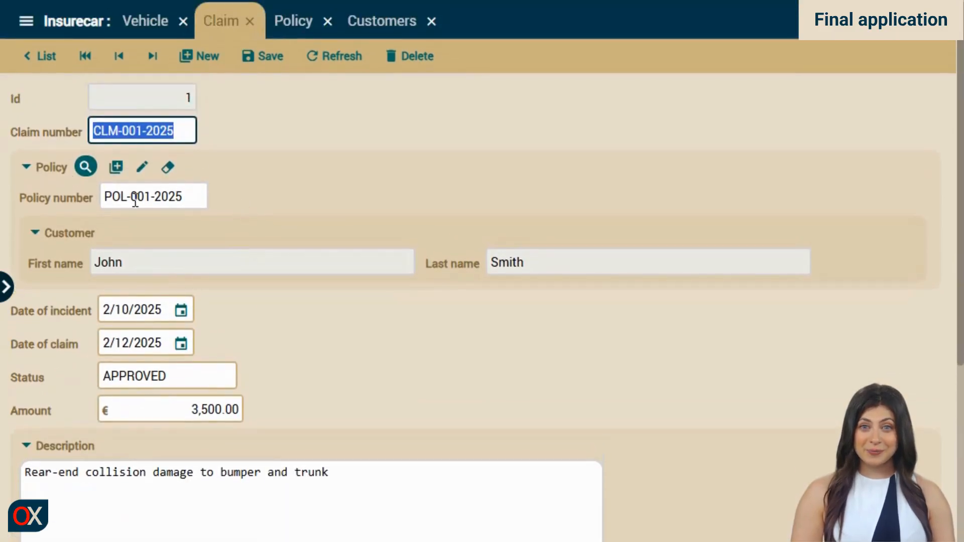
pyautogui.scroll(-3)
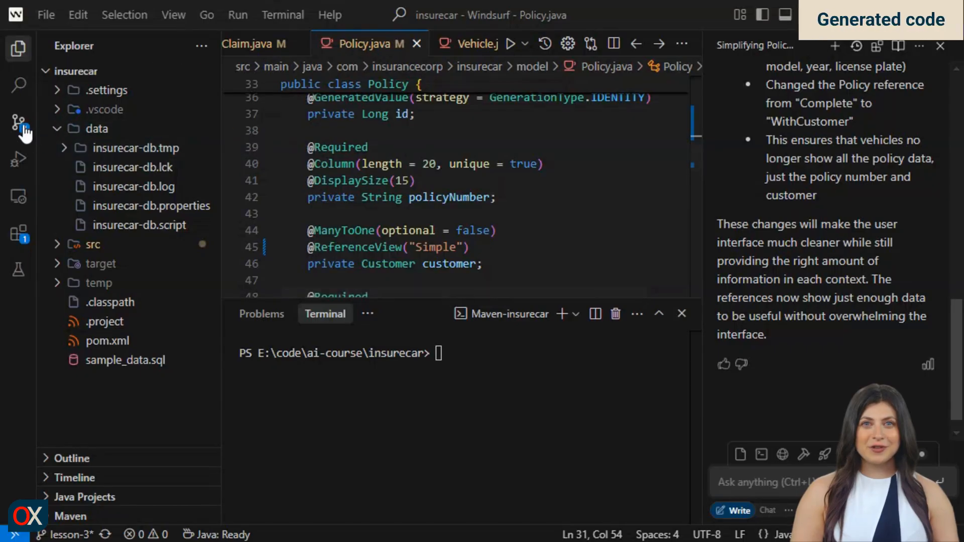
# Review the Claim.java diff switching the policy reference view from Complete to WithCustomer, then move to Customer.java.
pyautogui.click(18, 122)
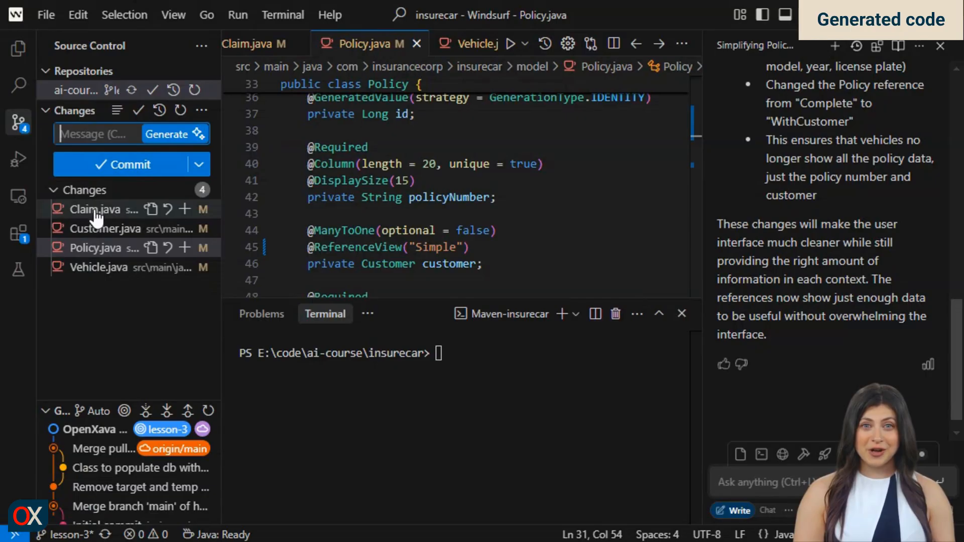
pyautogui.click(98, 209)
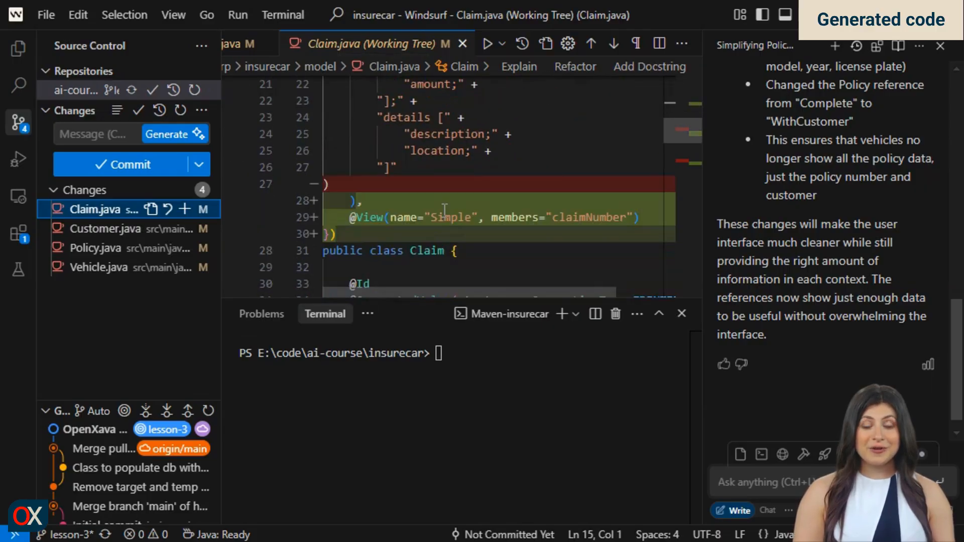
pyautogui.scroll(-3)
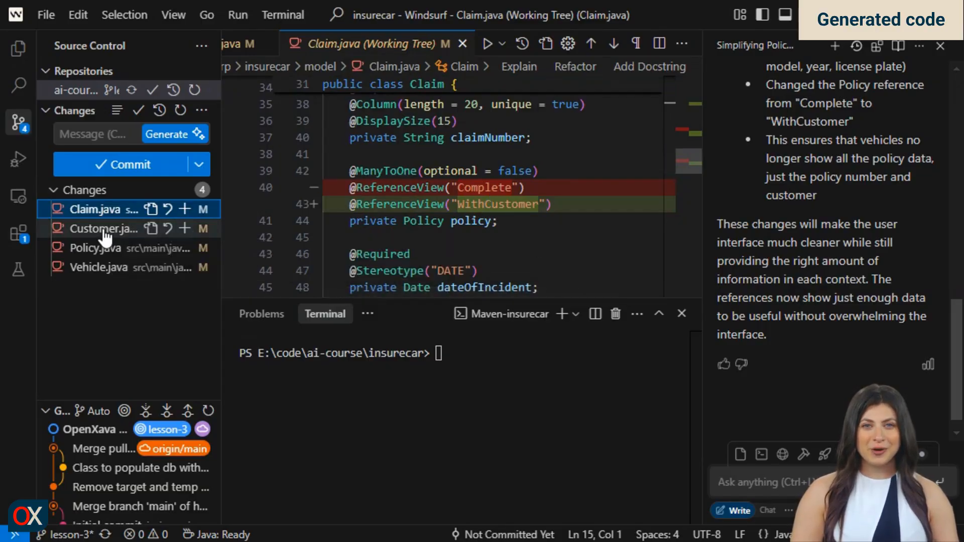
pyautogui.click(98, 229)
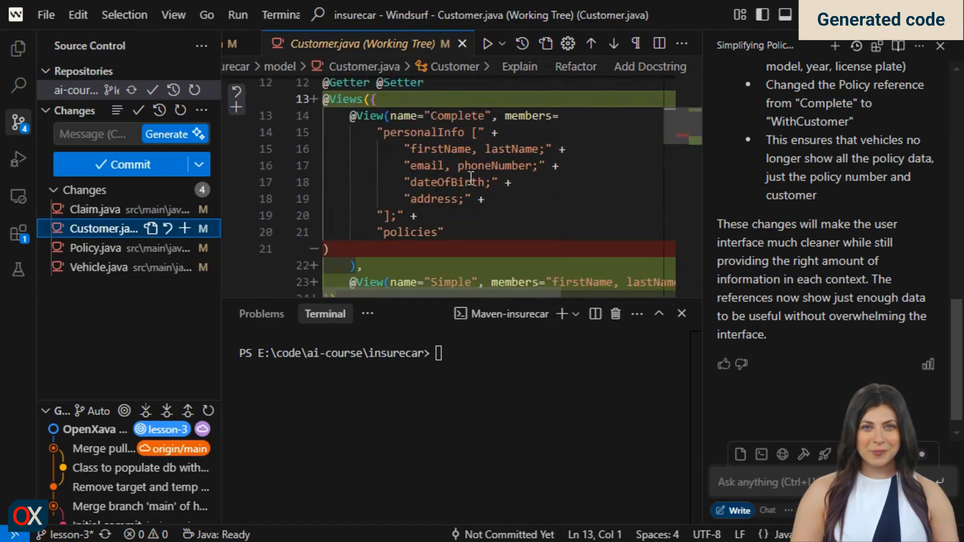
# Review Customer.java's added Simple view of first and last name, then move to Policy.java's changes.
pyautogui.scroll(-3)
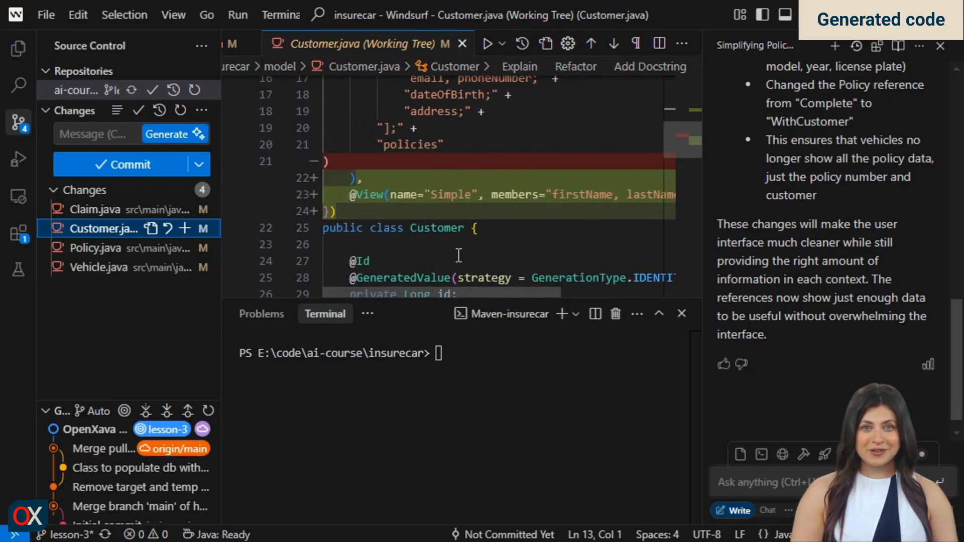
pyautogui.scroll(-3)
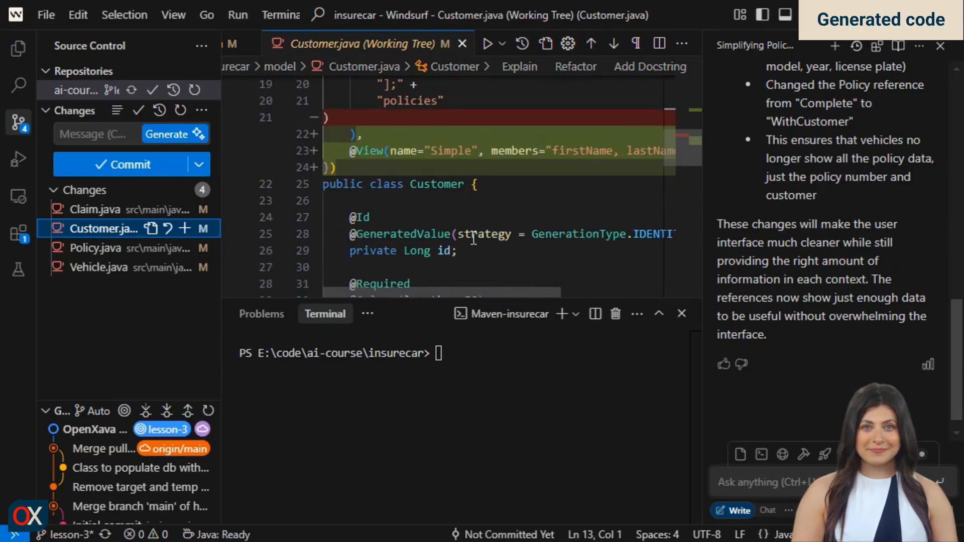
pyautogui.scroll(-3)
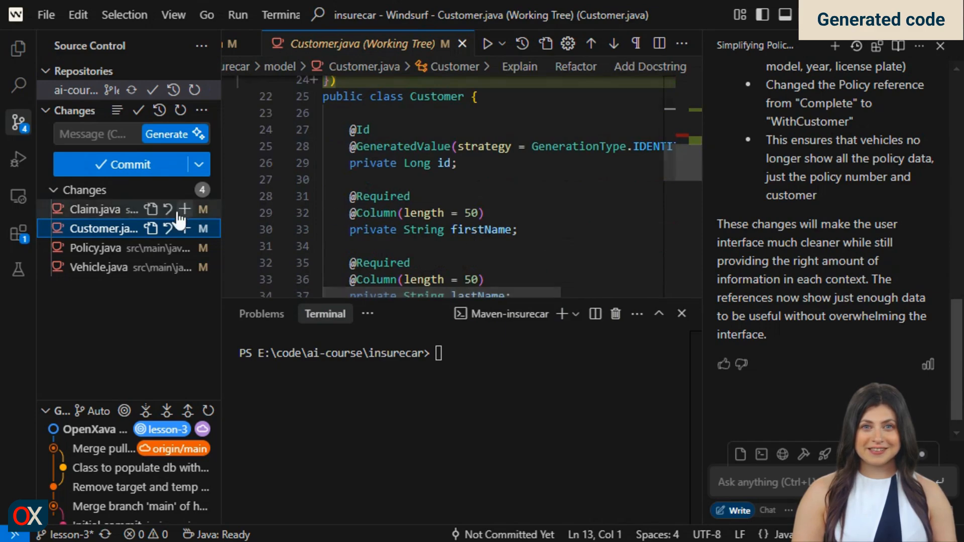
pyautogui.click(93, 248)
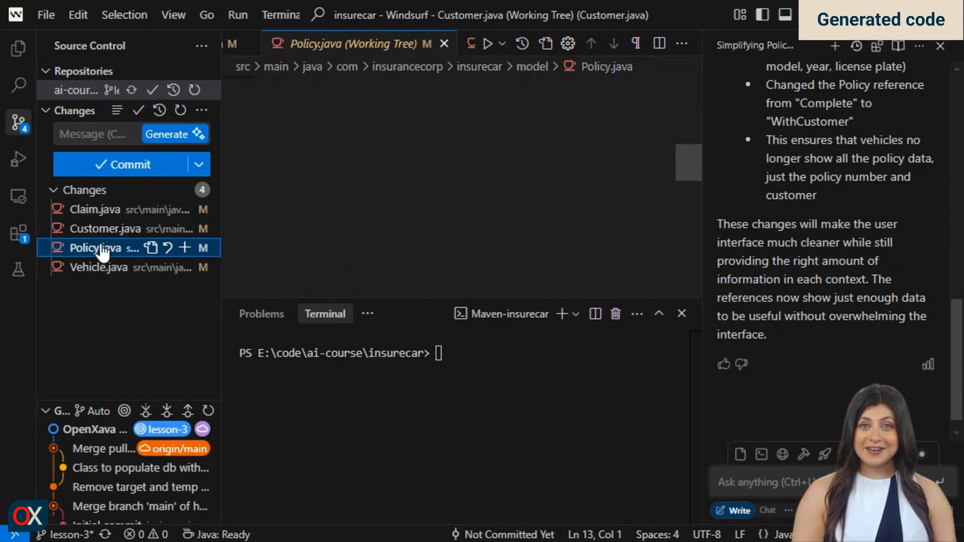
# Review Policy.java's new Simple and WithCustomer views and its customer reference switched to Simple.
pyautogui.click(96, 248)
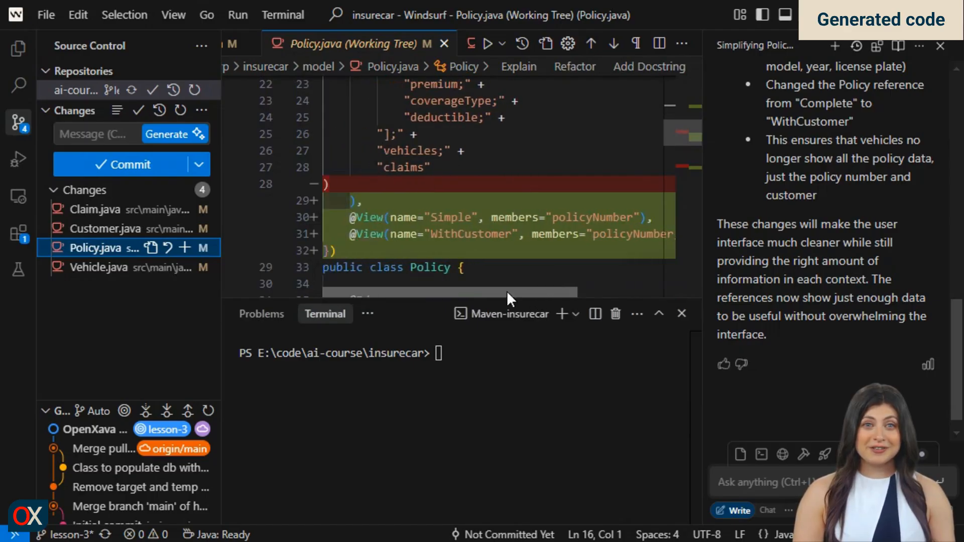
pyautogui.scroll(-3)
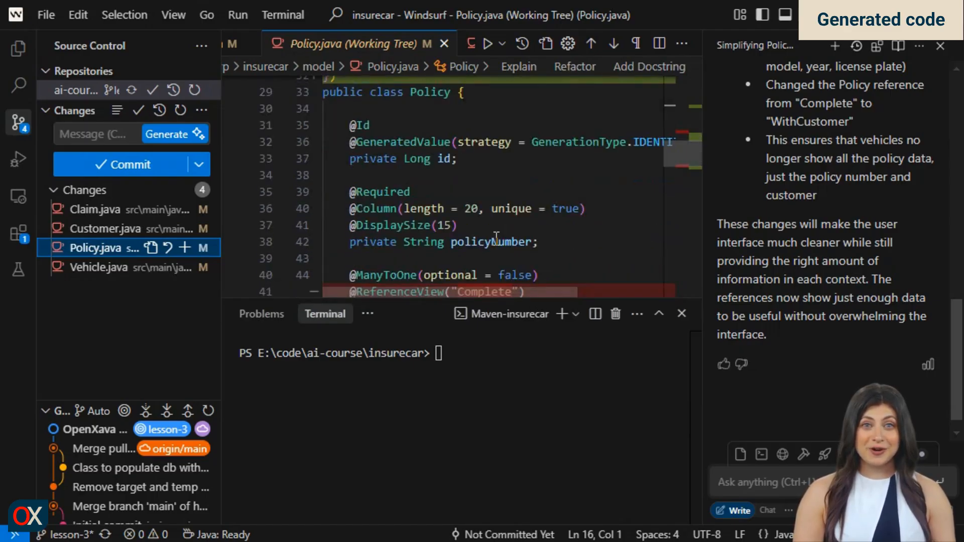
pyautogui.scroll(-3)
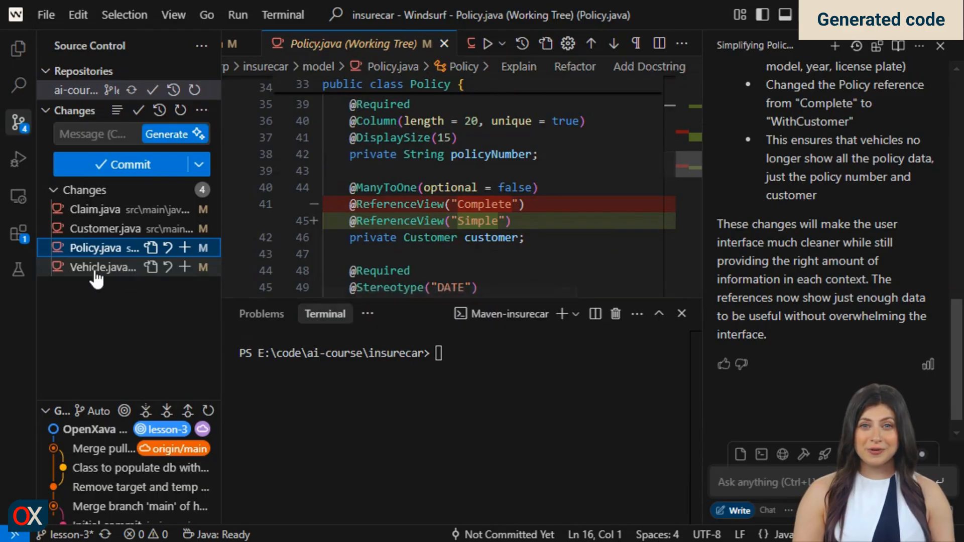
# Review Vehicle.java's added Simple view with make, model, year and license plate.
pyautogui.click(103, 267)
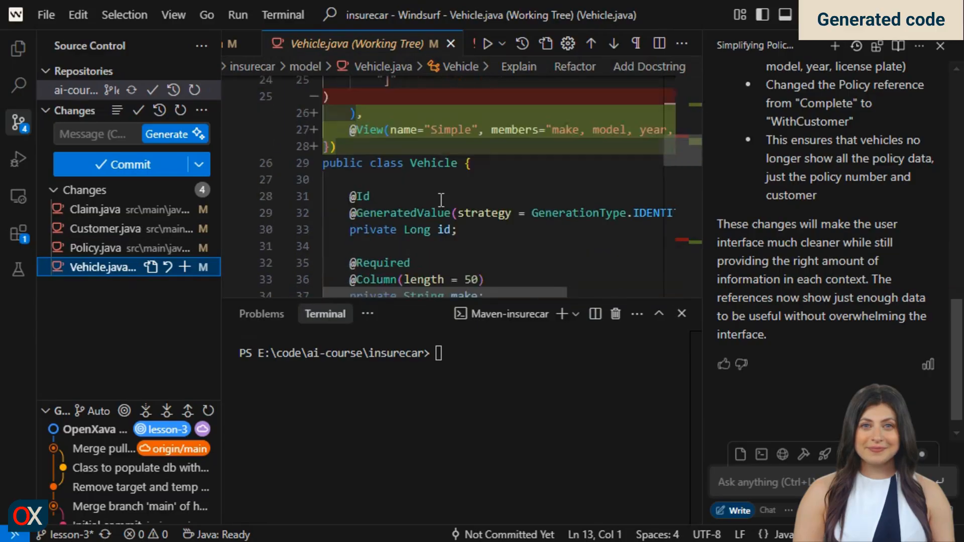
pyautogui.scroll(-3)
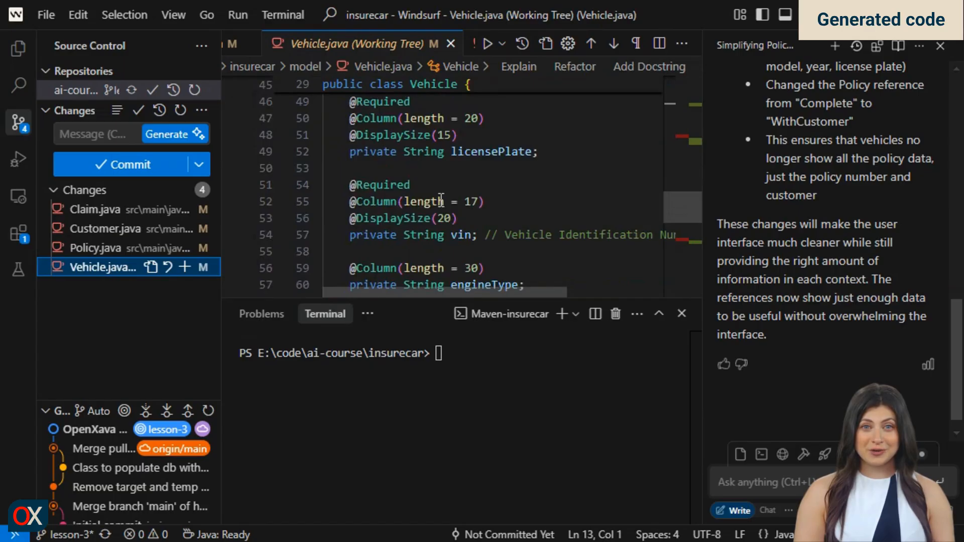